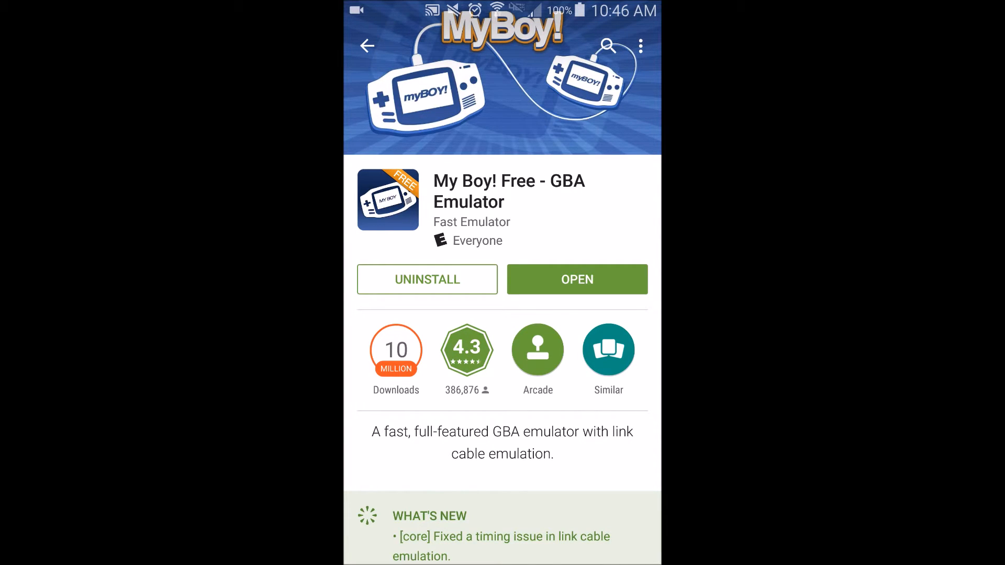
Leave the My Boy! Free store page for the home screen's Google search bar
{"action": "left_click", "coordinate": [367, 46]}
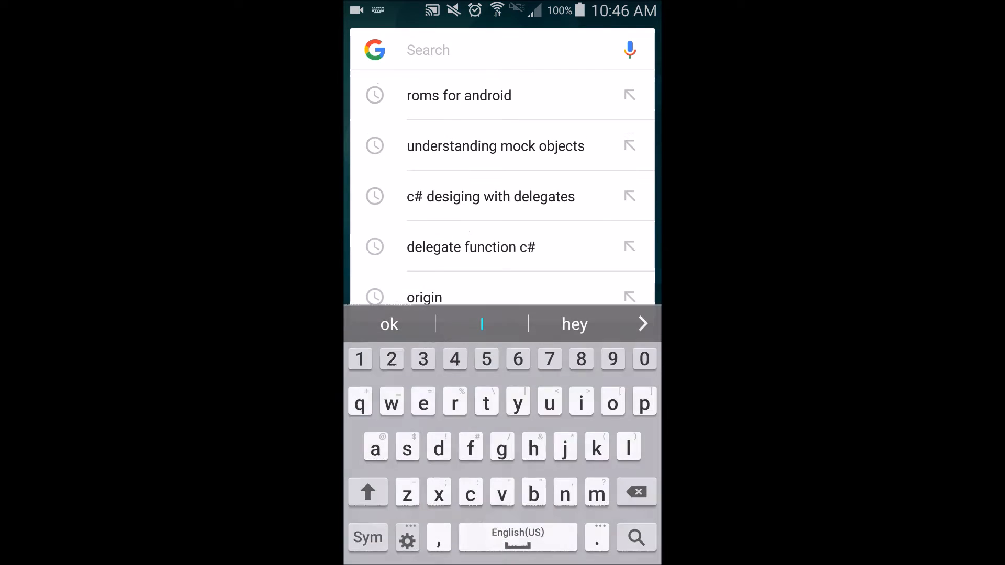
Rerun the 'roms for android' search and browse its results down to the LoveROMs.com Gameboy Advance listings
{"action": "left_click", "coordinate": [458, 95]}
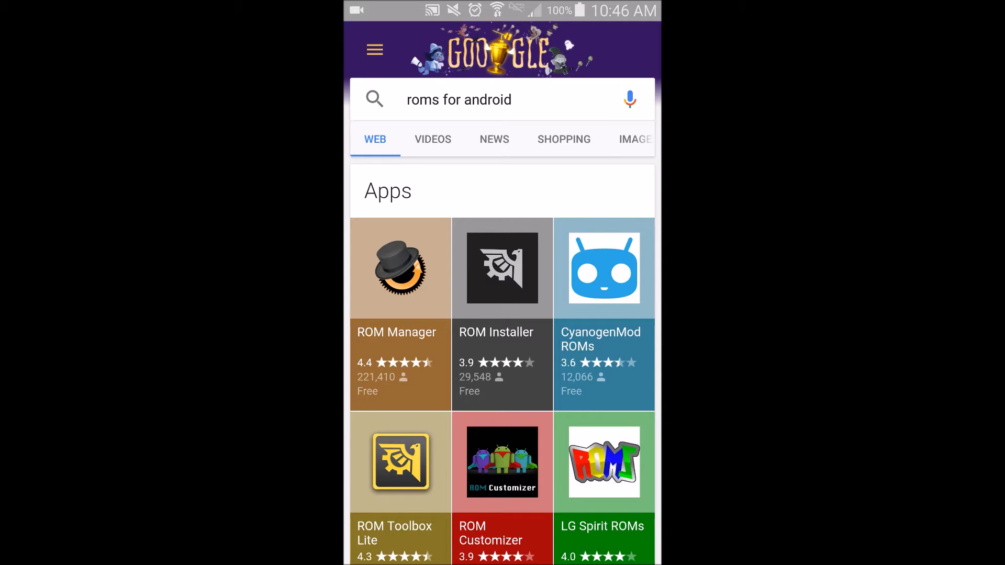
{"action": "scroll", "scroll_direction": "down", "scroll_amount": 3}
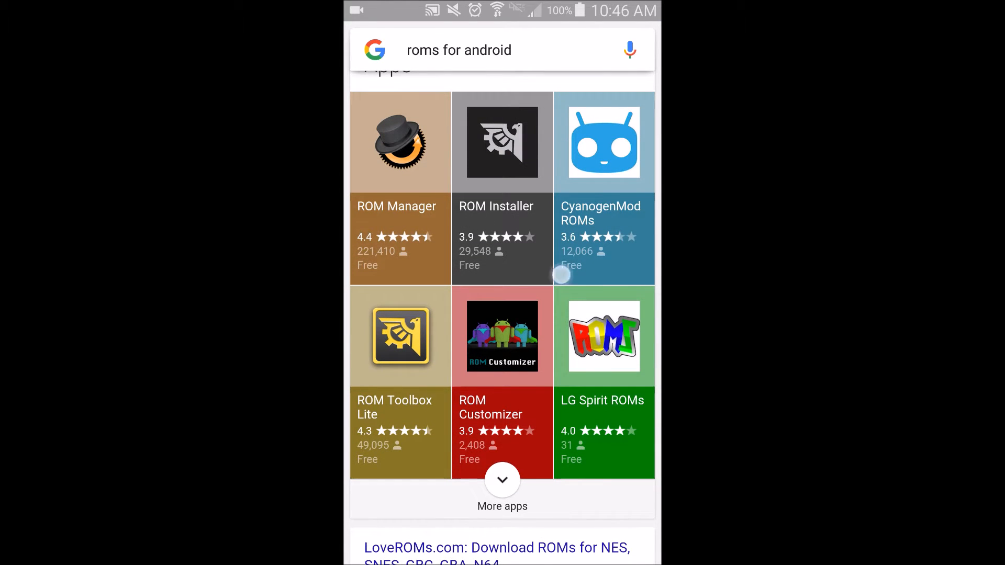
{"action": "scroll", "scroll_direction": "down", "scroll_amount": 3}
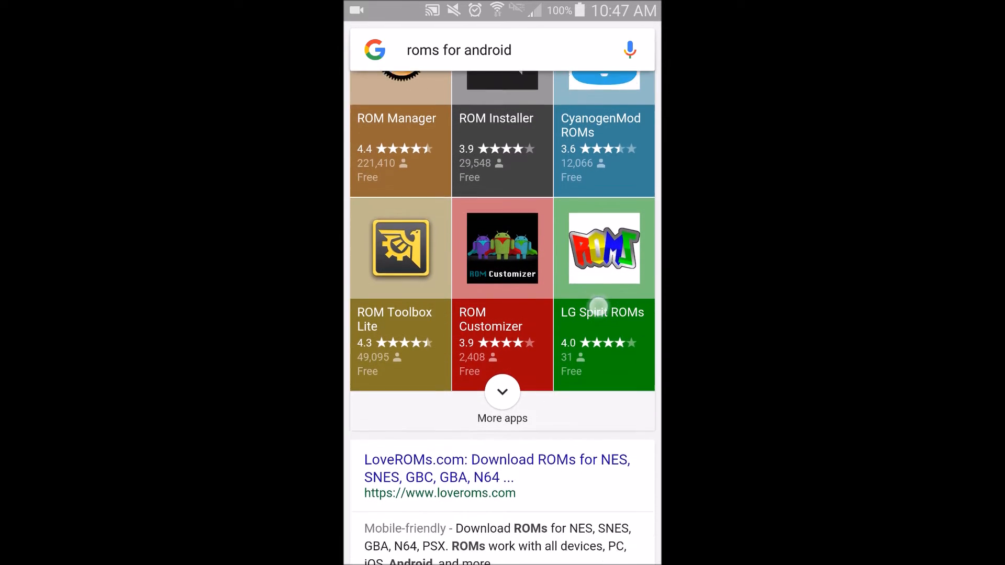
{"action": "scroll", "scroll_direction": "down", "scroll_amount": 3}
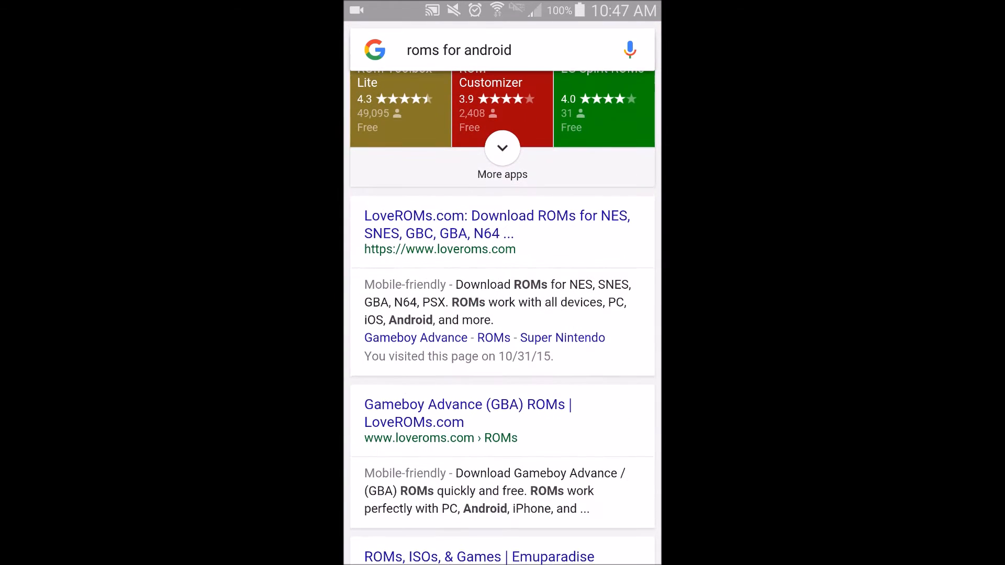
{"action": "scroll", "scroll_direction": "up", "scroll_amount": 3}
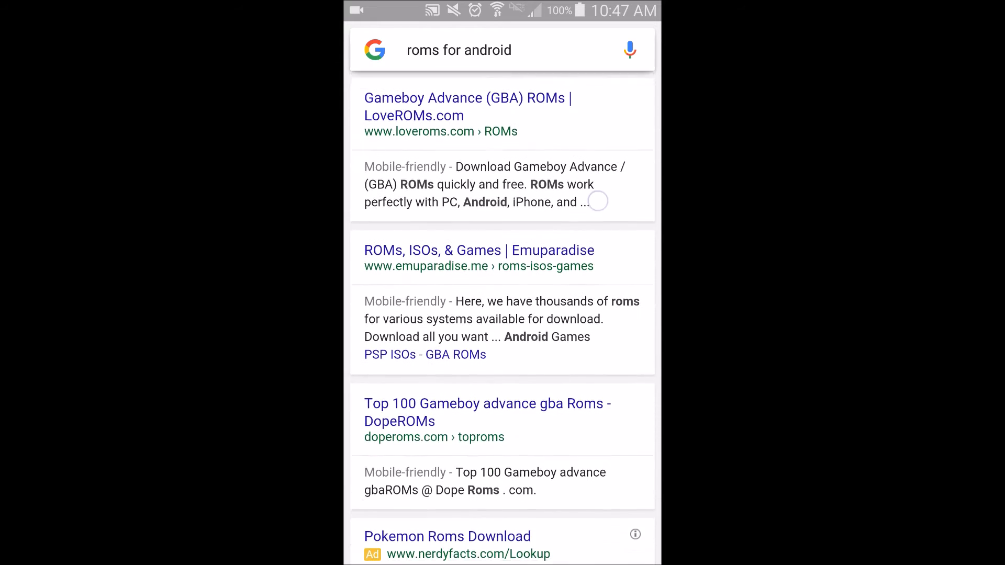
{"action": "scroll", "scroll_direction": "down", "scroll_amount": 3}
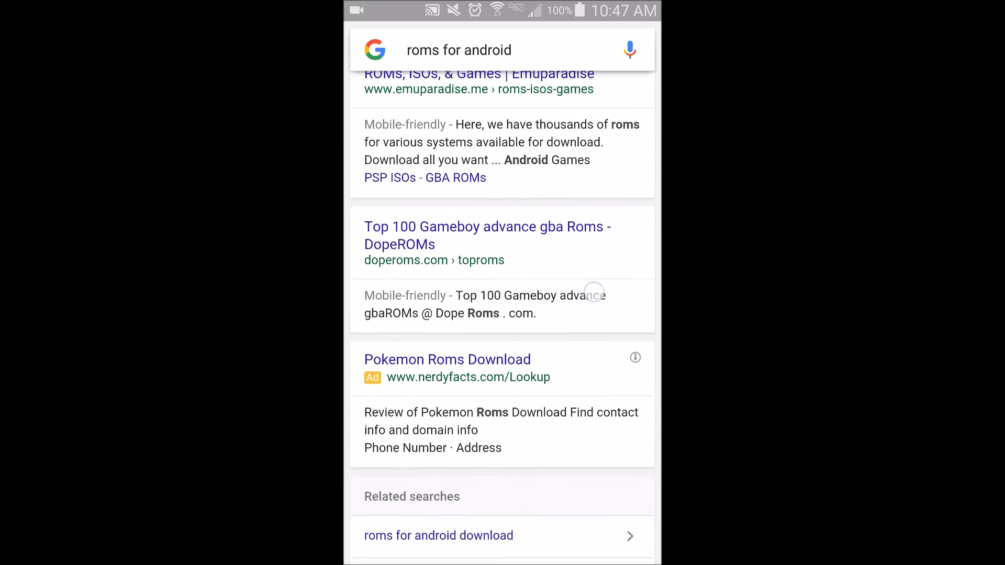
{"action": "scroll", "scroll_direction": "up", "scroll_amount": 3}
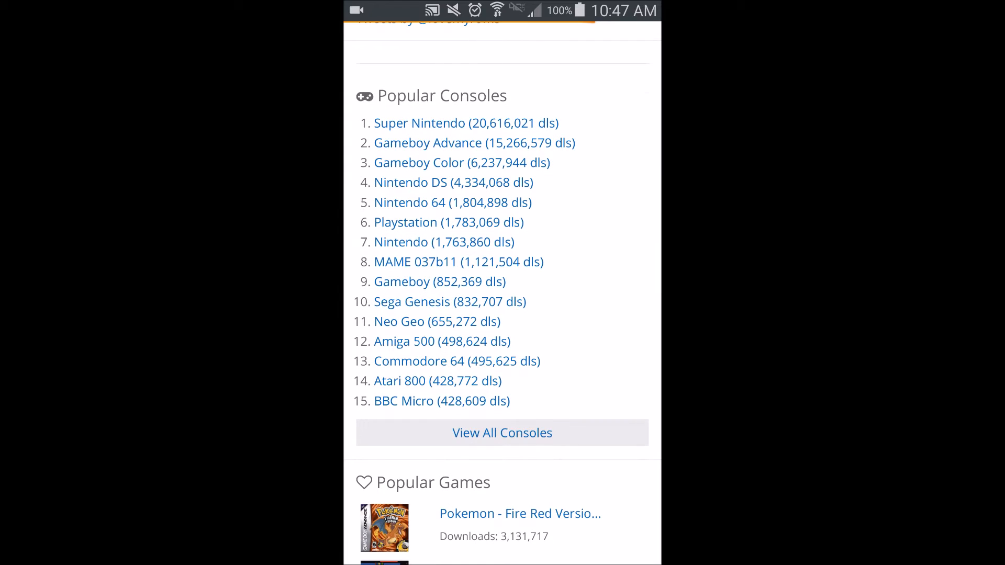
From Popular Games, open Pokemon - Fire Red Version (V1.1) and start its download
{"action": "scroll", "scroll_direction": "down", "scroll_amount": 3}
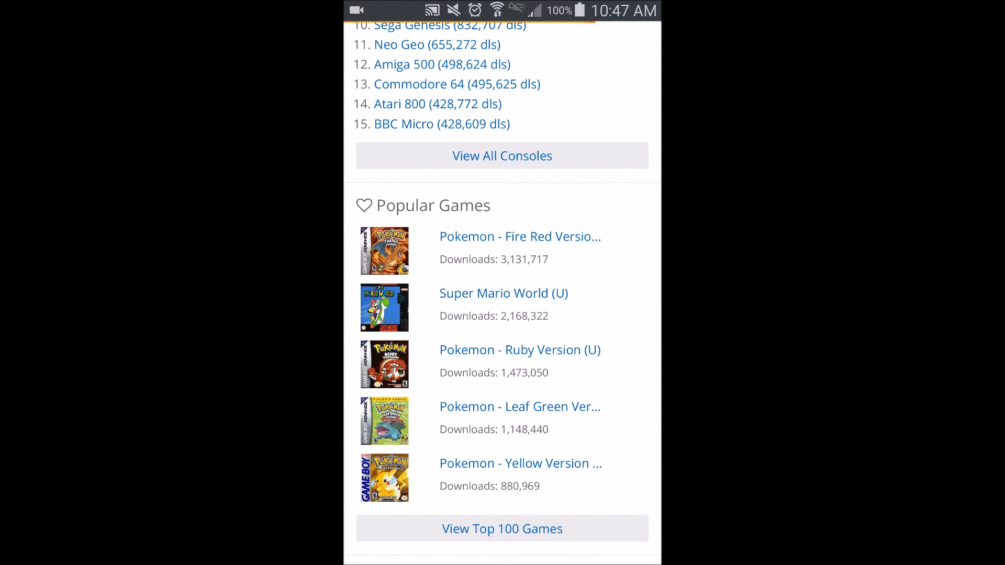
{"action": "left_click", "coordinate": [566, 242]}
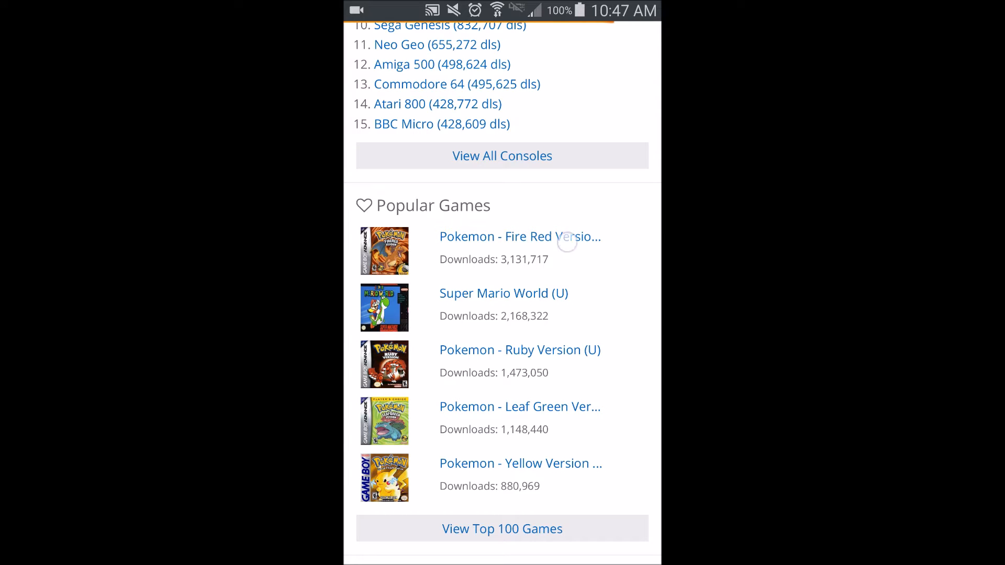
{"action": "left_click", "coordinate": [519, 237]}
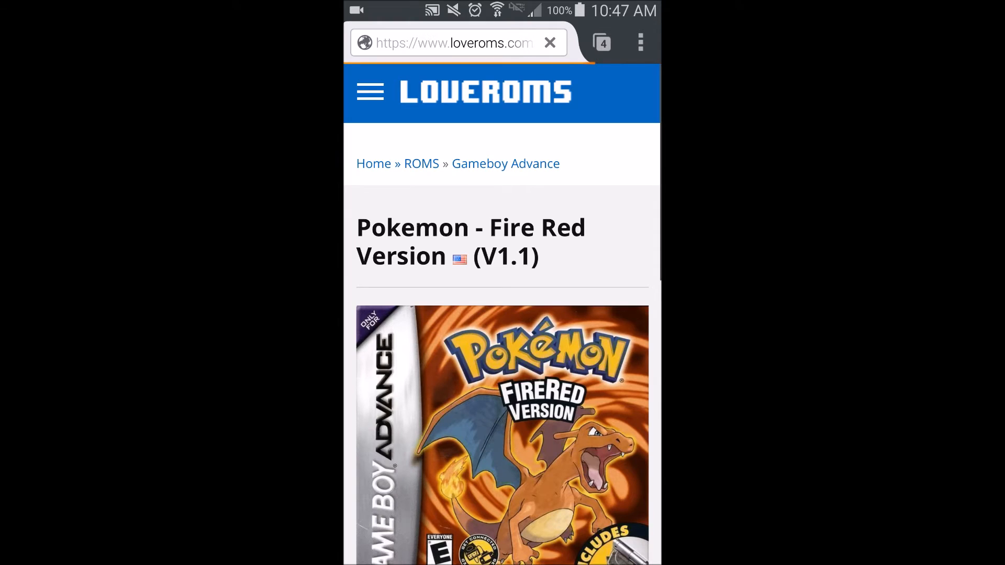
{"action": "scroll", "scroll_direction": "down", "scroll_amount": 3}
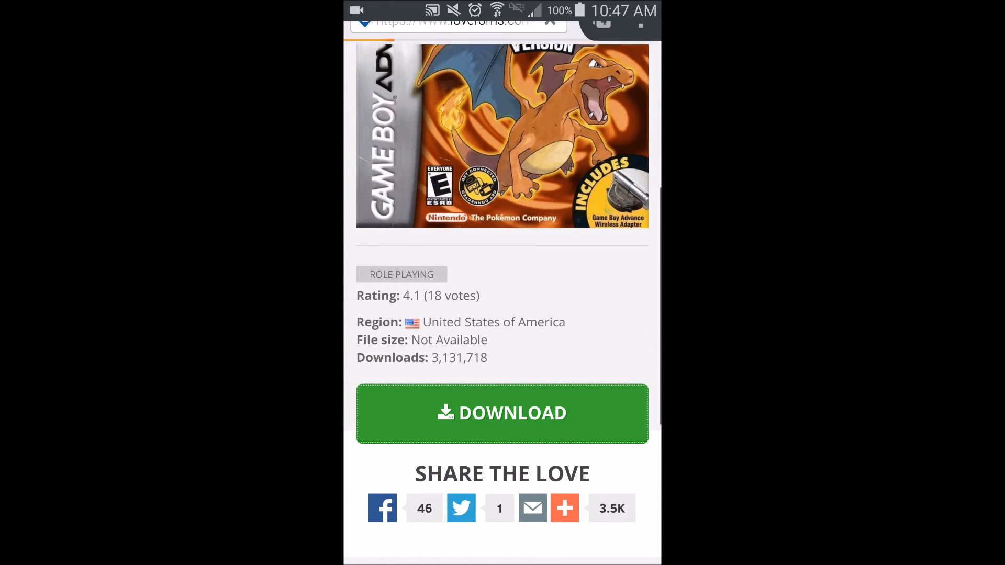
{"action": "left_click", "coordinate": [502, 413]}
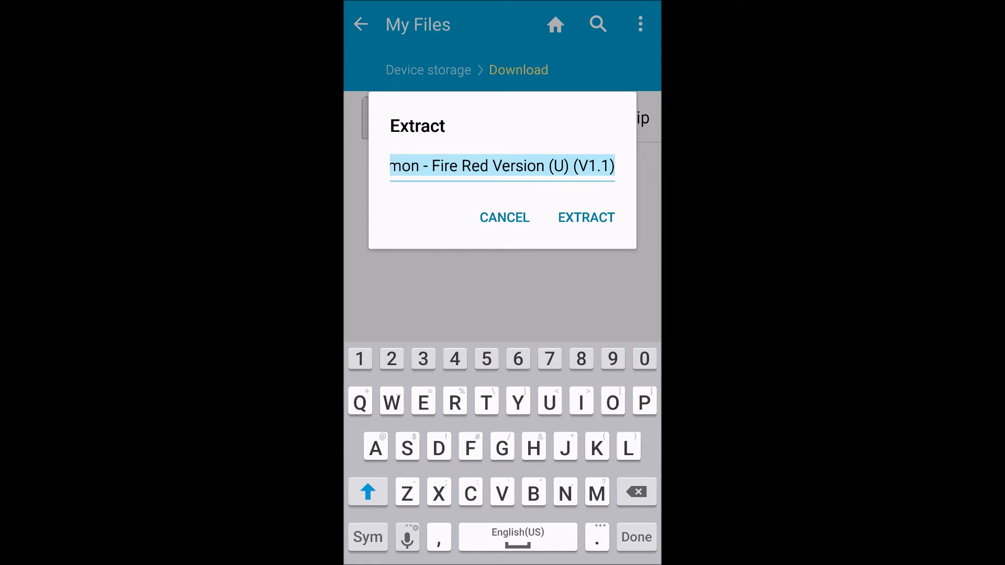
Dismiss the Extract prompt, keeping the Fire Red zip in Download, and go home
{"action": "left_click", "coordinate": [586, 217]}
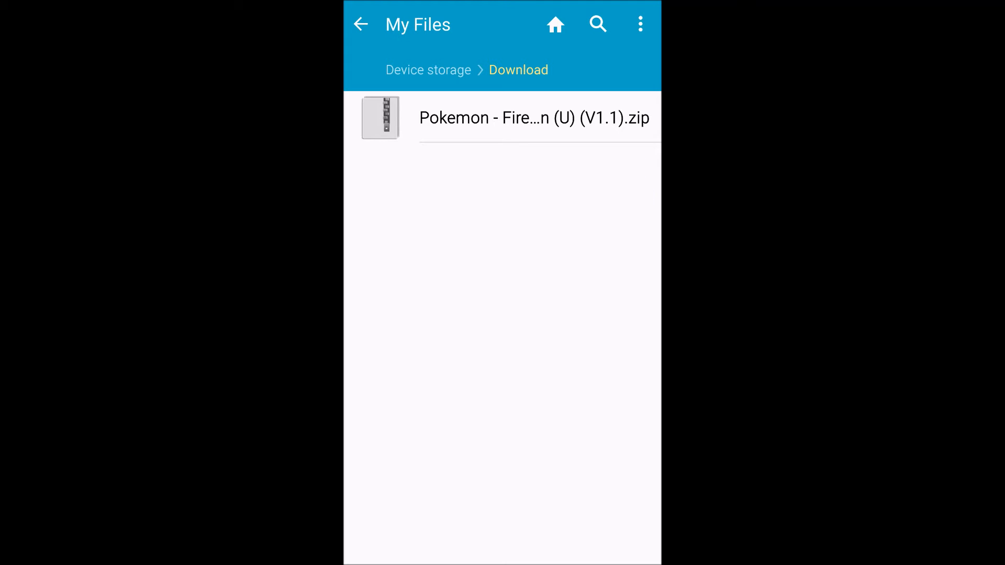
{"action": "left_click", "coordinate": [535, 118]}
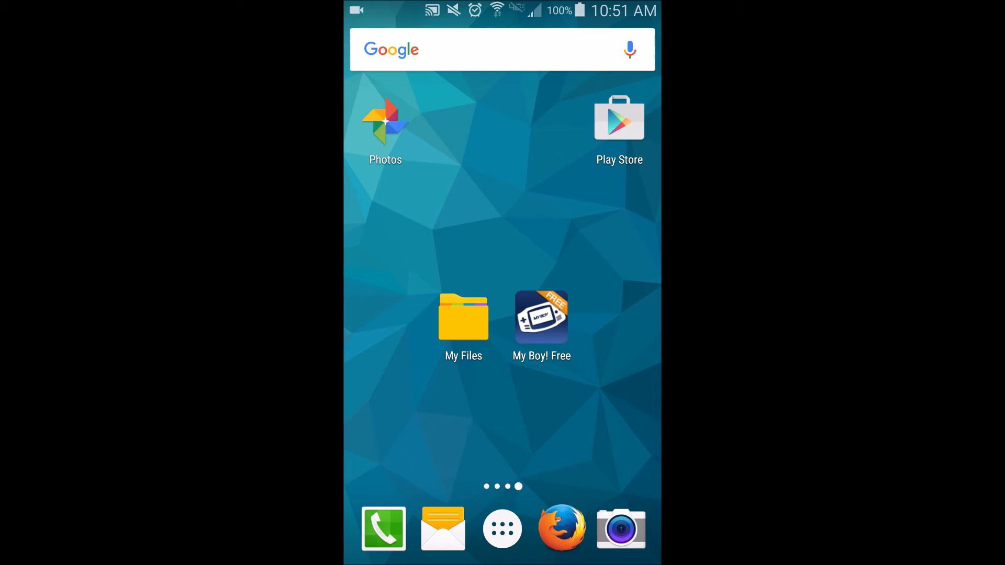
Launch My Boy! Free, dismiss its notice and load the Fire Red zip from Download/
{"action": "left_click", "coordinate": [541, 317]}
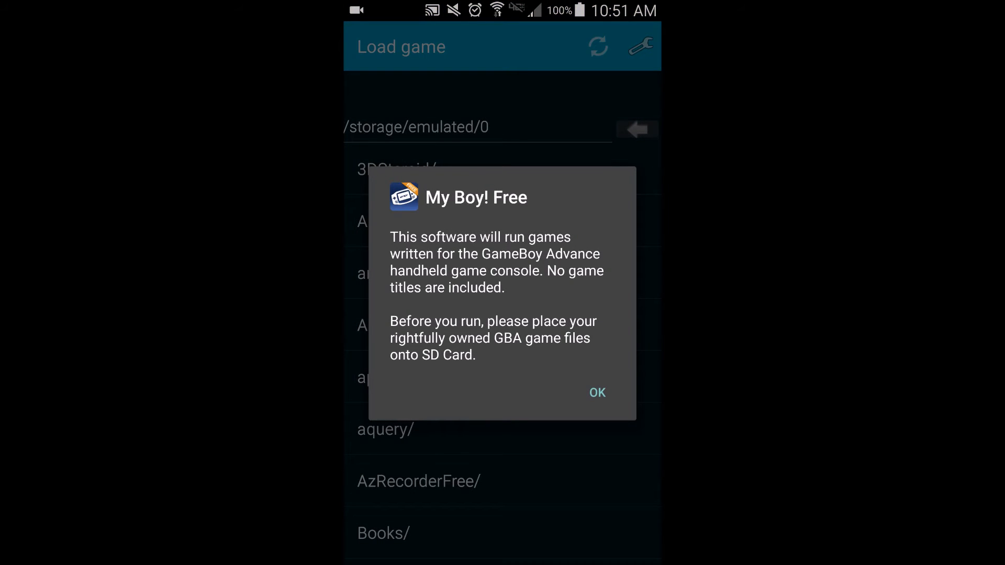
{"action": "left_click", "coordinate": [595, 392]}
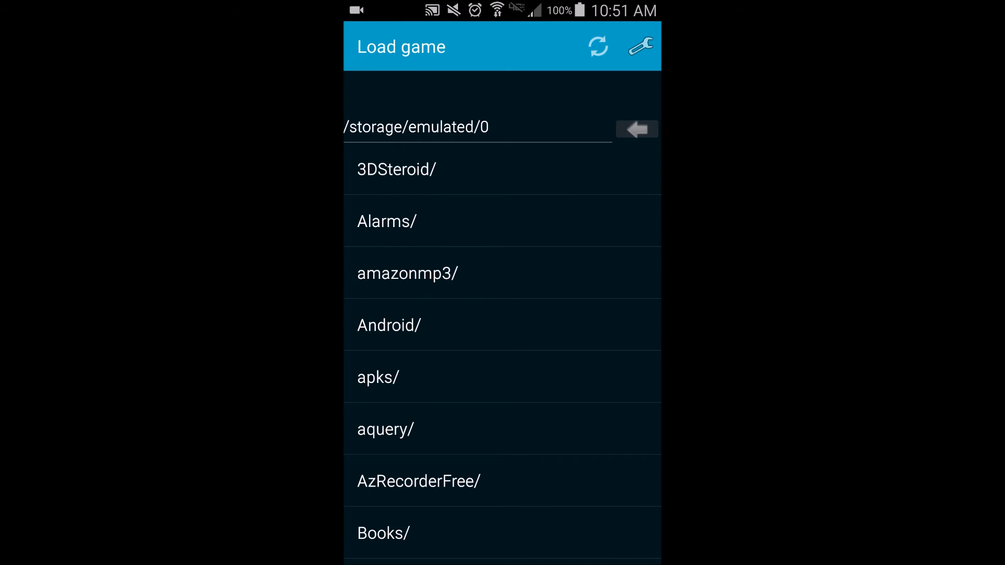
{"action": "scroll", "scroll_direction": "down", "scroll_amount": 3}
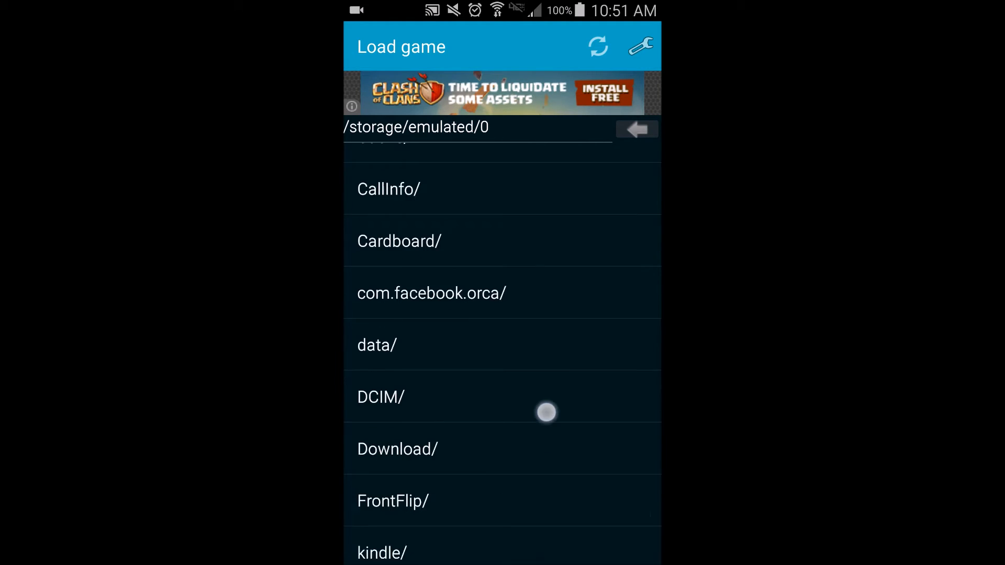
{"action": "left_click", "coordinate": [397, 449]}
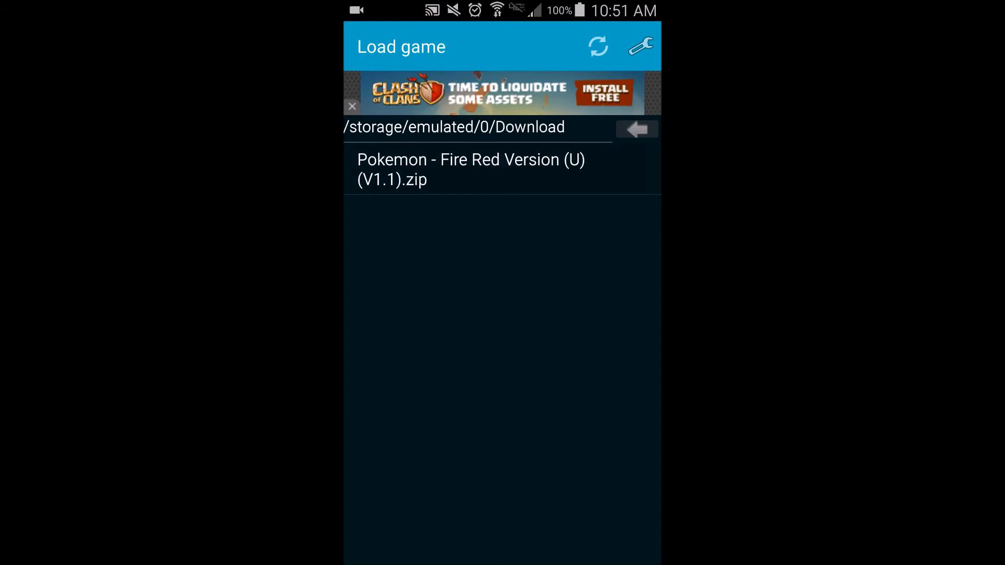
{"action": "left_click", "coordinate": [470, 169]}
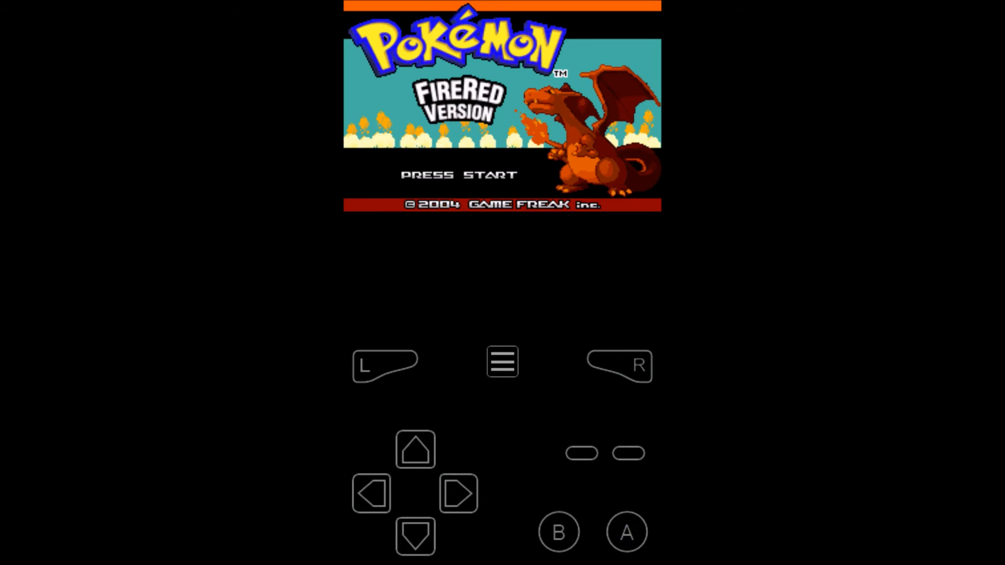
Try Load from the emulator menu and dismiss the Buy full version prompt with LATER
{"action": "left_click", "coordinate": [502, 363]}
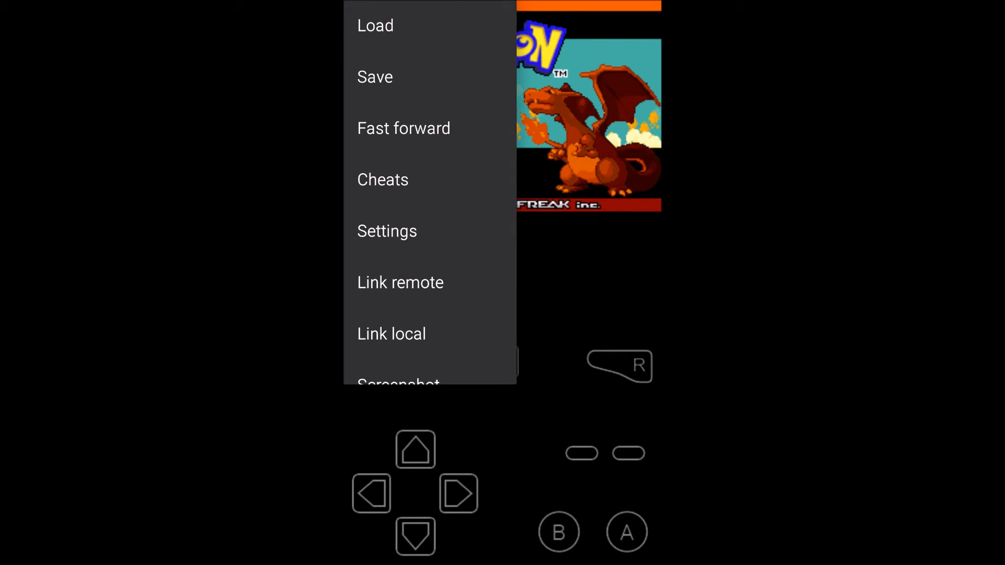
{"action": "scroll", "scroll_direction": "down", "scroll_amount": 3}
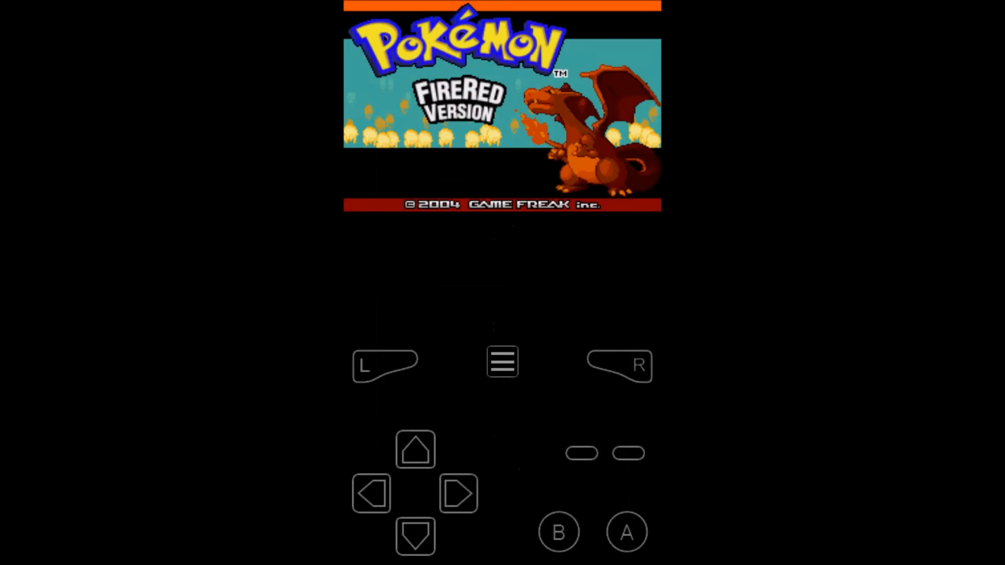
{"action": "left_click", "coordinate": [502, 362]}
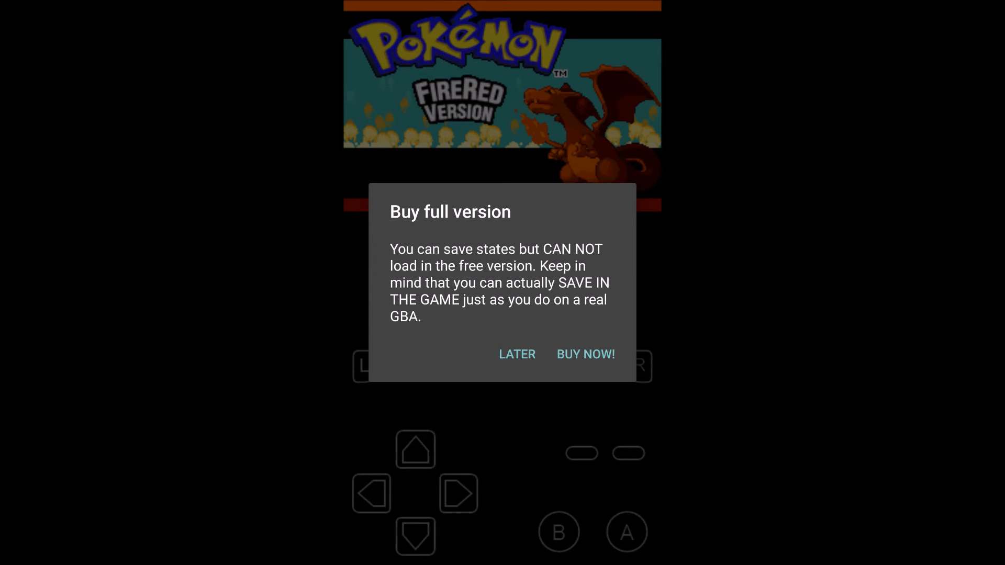
{"action": "left_click", "coordinate": [516, 354]}
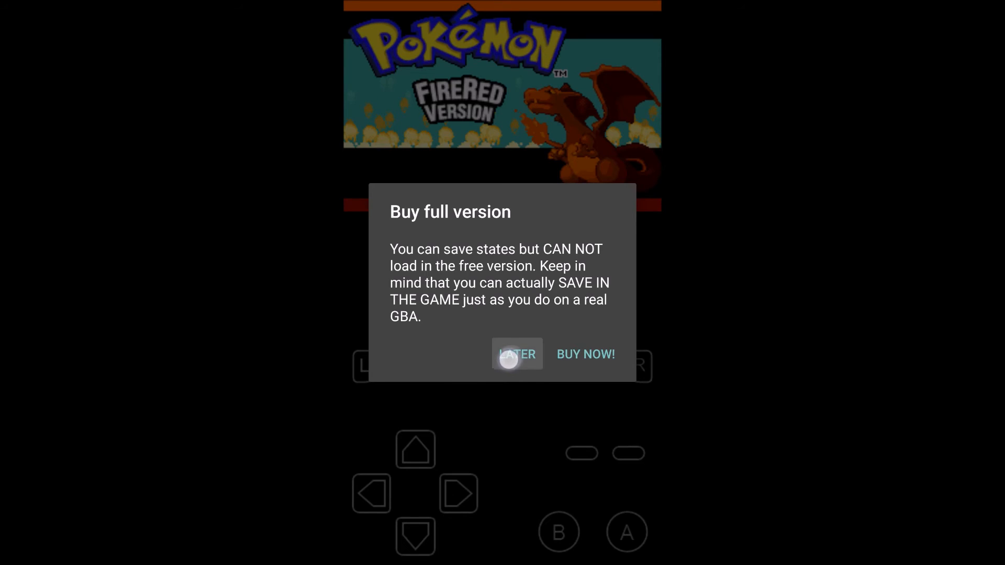
{"action": "left_click", "coordinate": [516, 354]}
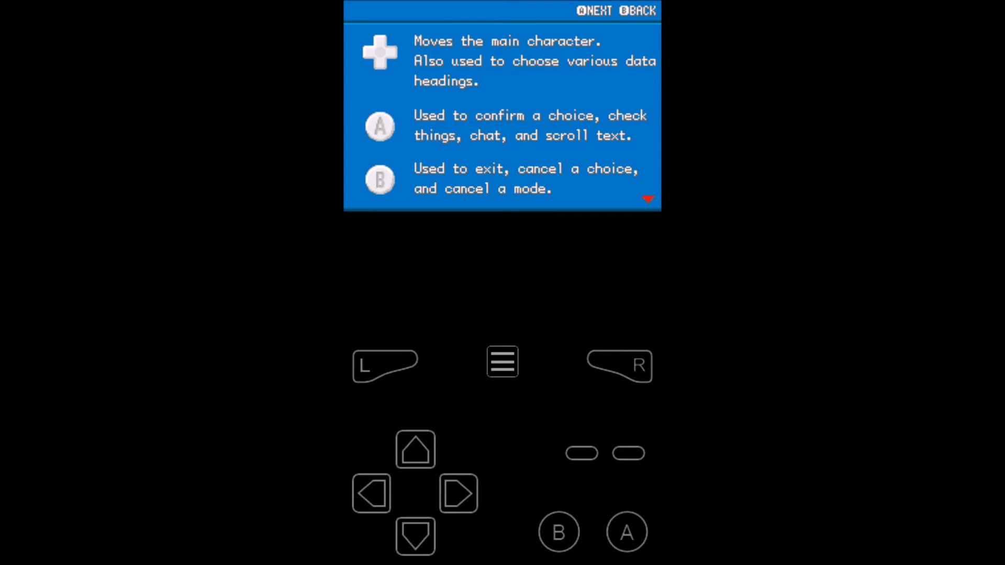
Advance FireRed past its title screen to the controls guide and look through the emulator menu
{"action": "left_click", "coordinate": [503, 362]}
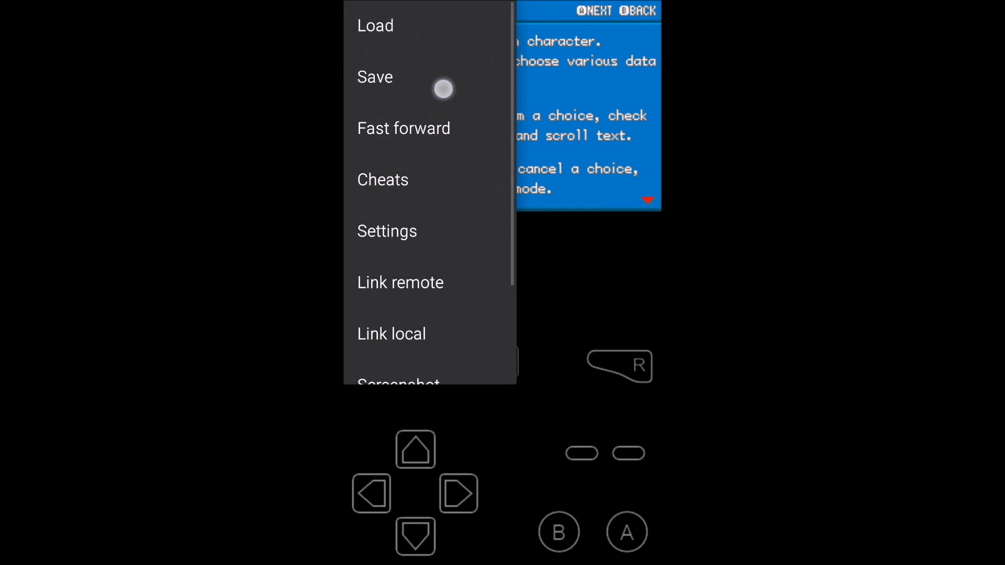
{"action": "scroll", "scroll_direction": "down", "scroll_amount": 3}
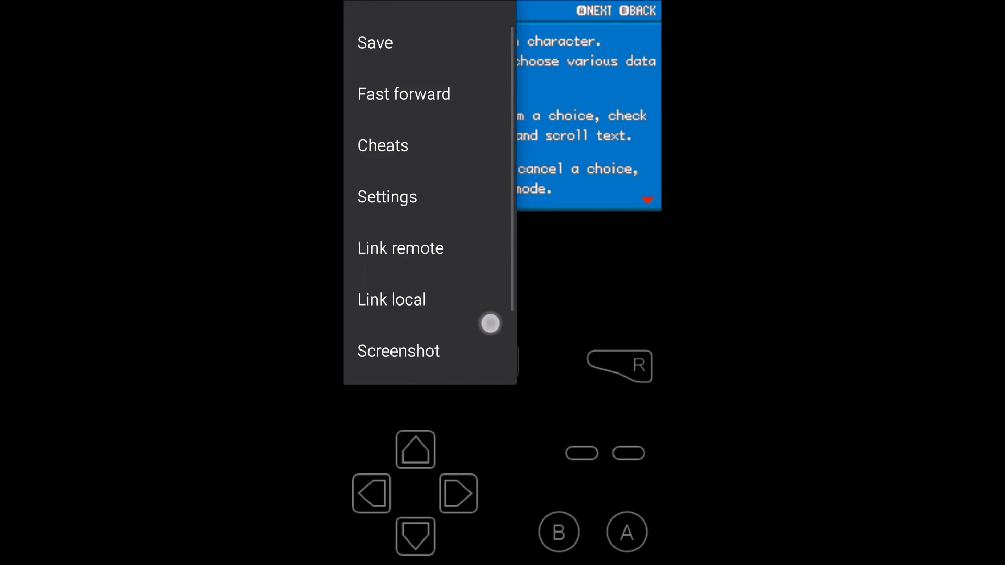
{"action": "scroll", "scroll_direction": "up", "scroll_amount": 3}
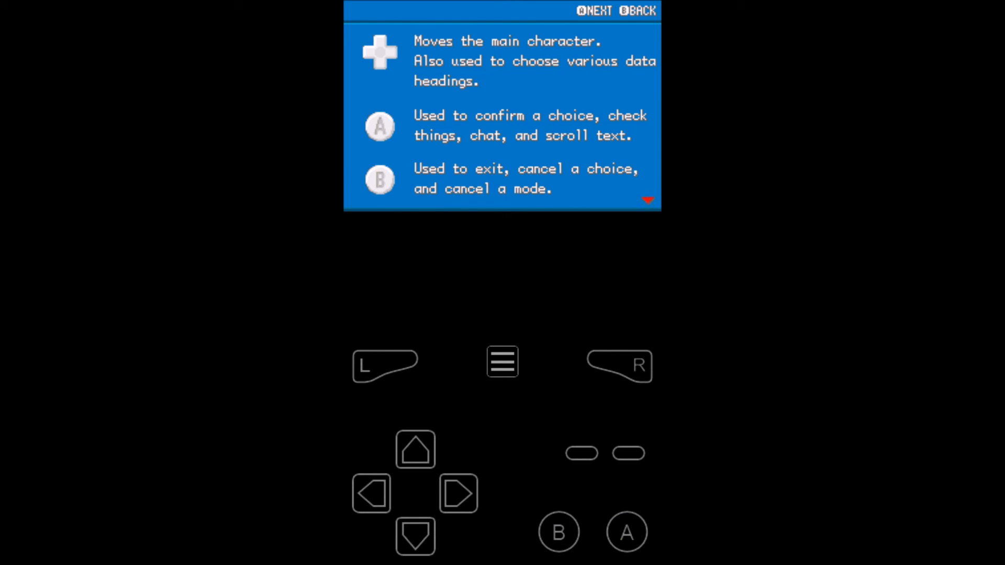
Close the running game from the menu and reload the Fire Red zip from Load game
{"action": "left_click", "coordinate": [503, 362]}
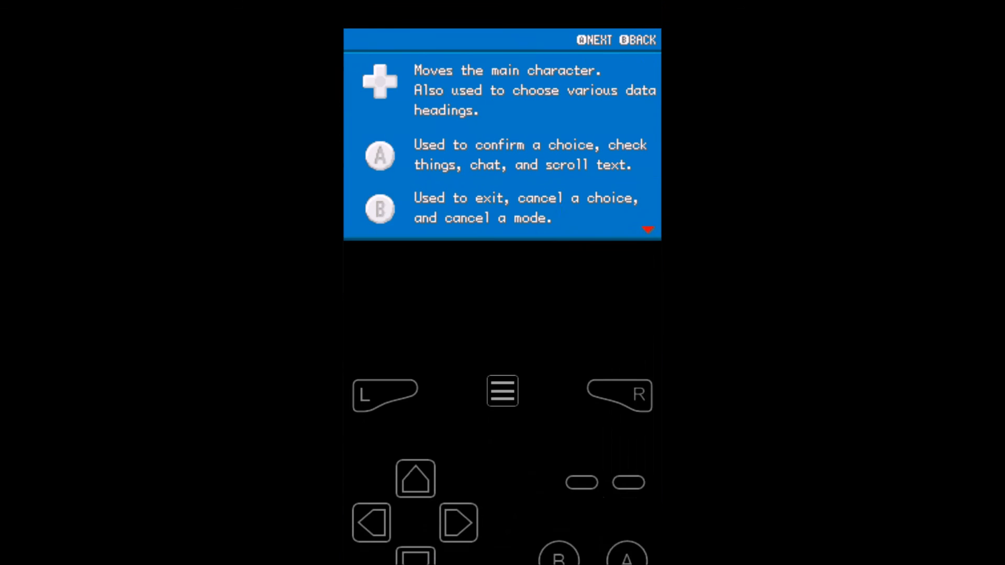
{"action": "left_click", "coordinate": [503, 391]}
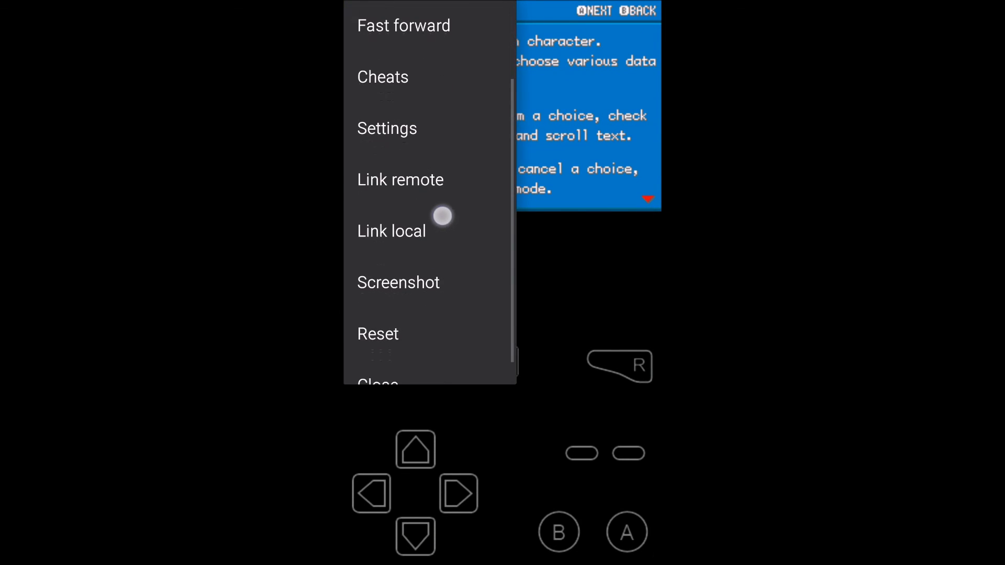
{"action": "left_click", "coordinate": [378, 383]}
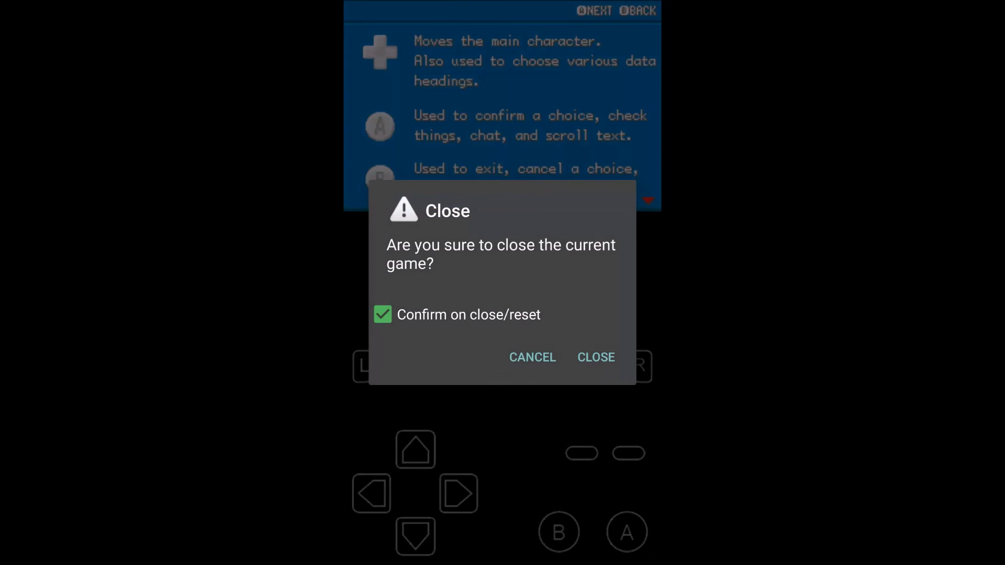
{"action": "left_click", "coordinate": [595, 357]}
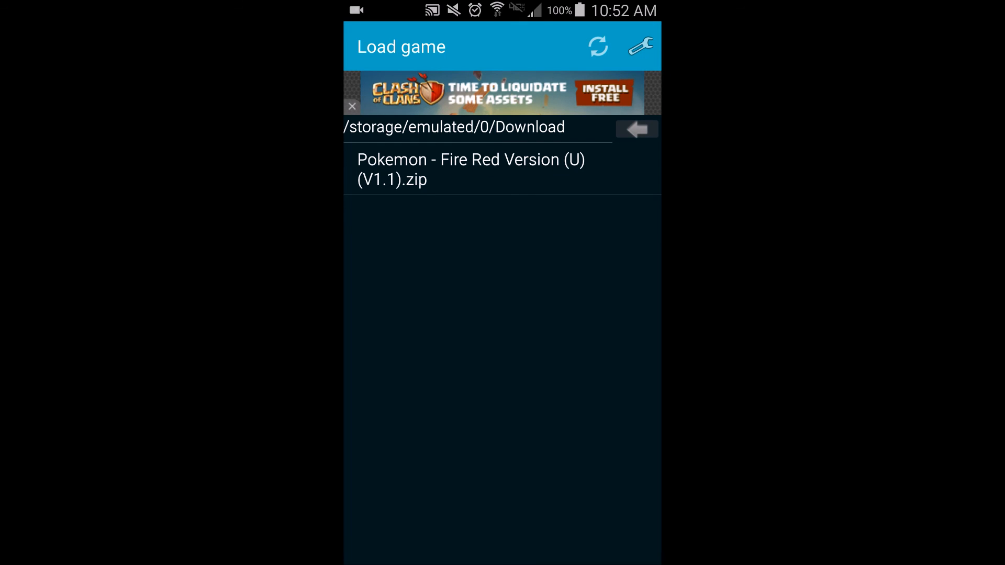
{"action": "left_click", "coordinate": [470, 169]}
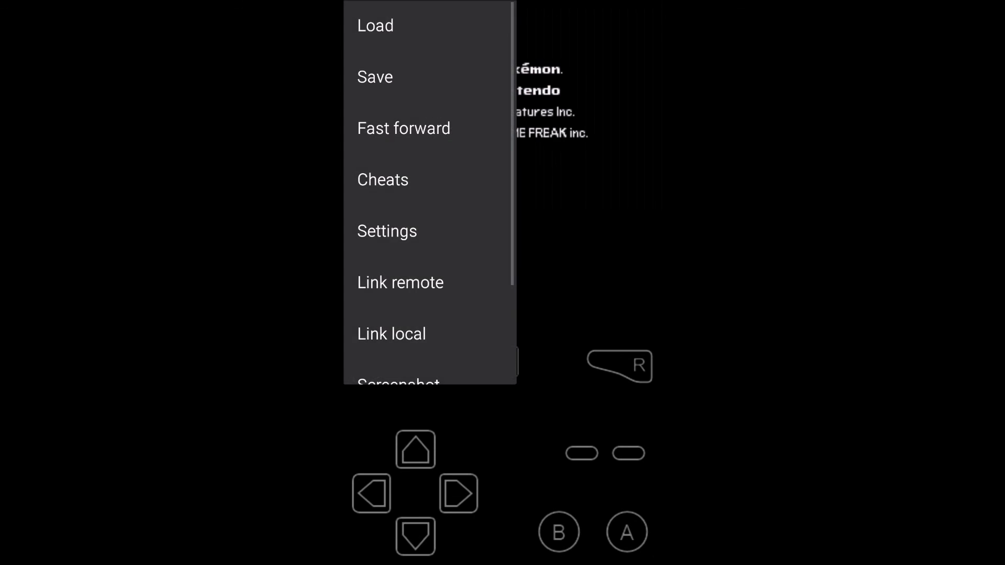
Close Fire Red again via Menu > Close > CLOSE, leaving the emulator for the home screen
{"action": "scroll", "scroll_direction": "down", "scroll_amount": 3}
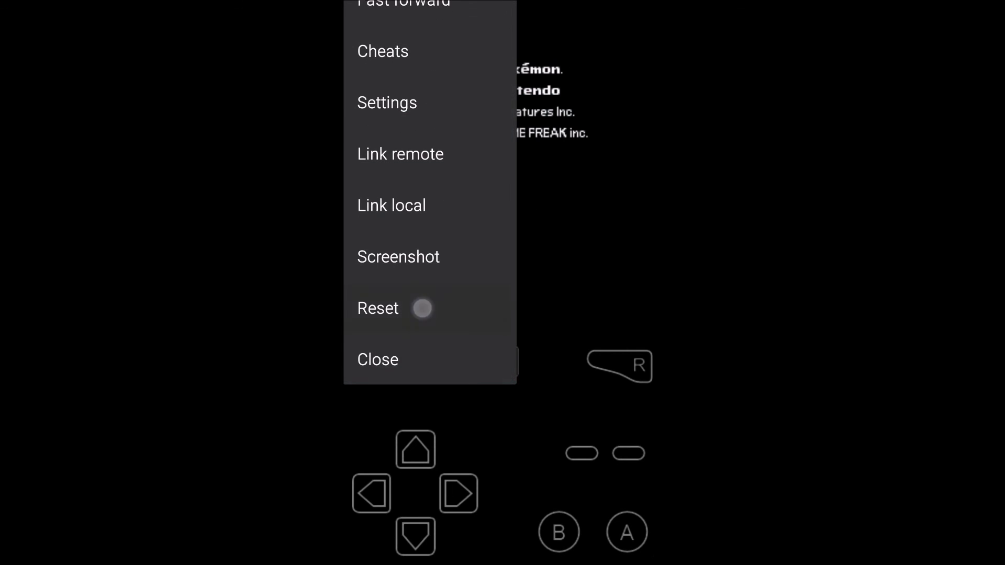
{"action": "left_click", "coordinate": [378, 359]}
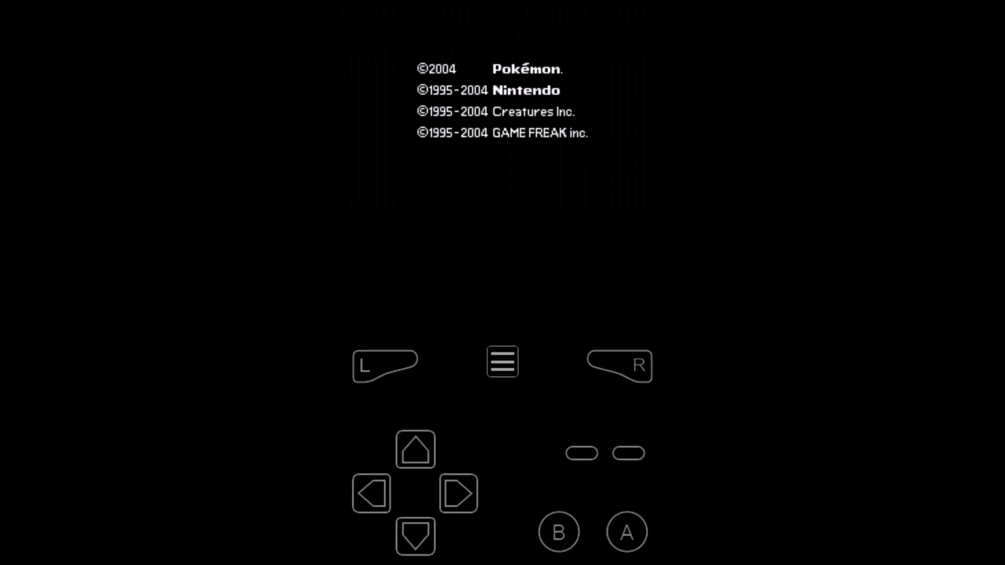
{"action": "left_click", "coordinate": [501, 363]}
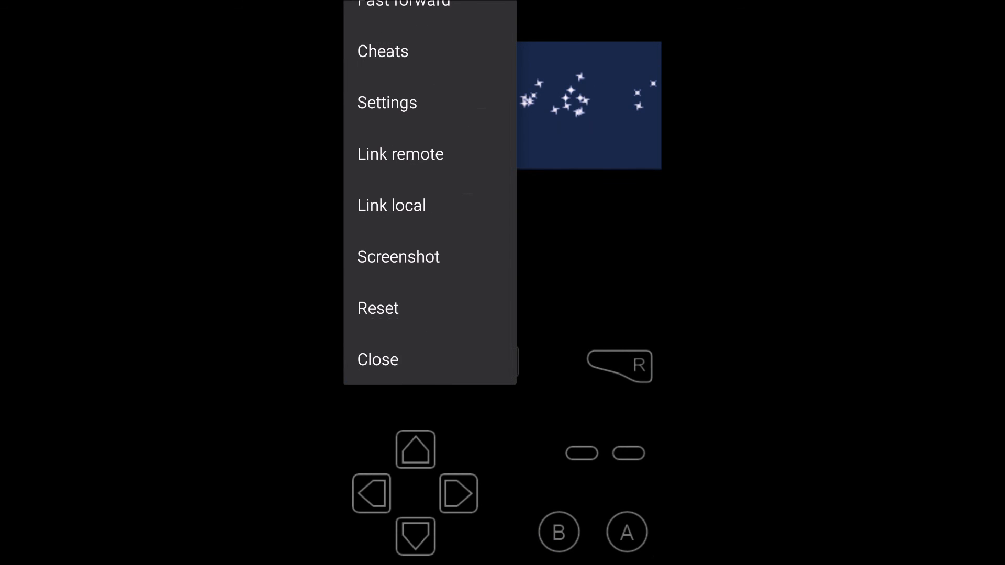
{"action": "left_click", "coordinate": [378, 359]}
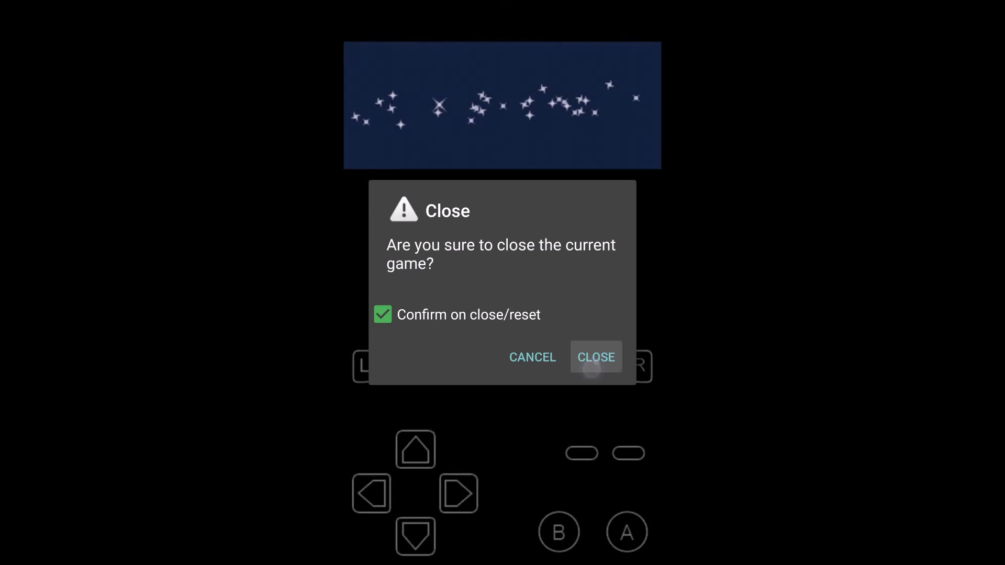
{"action": "left_click", "coordinate": [595, 357]}
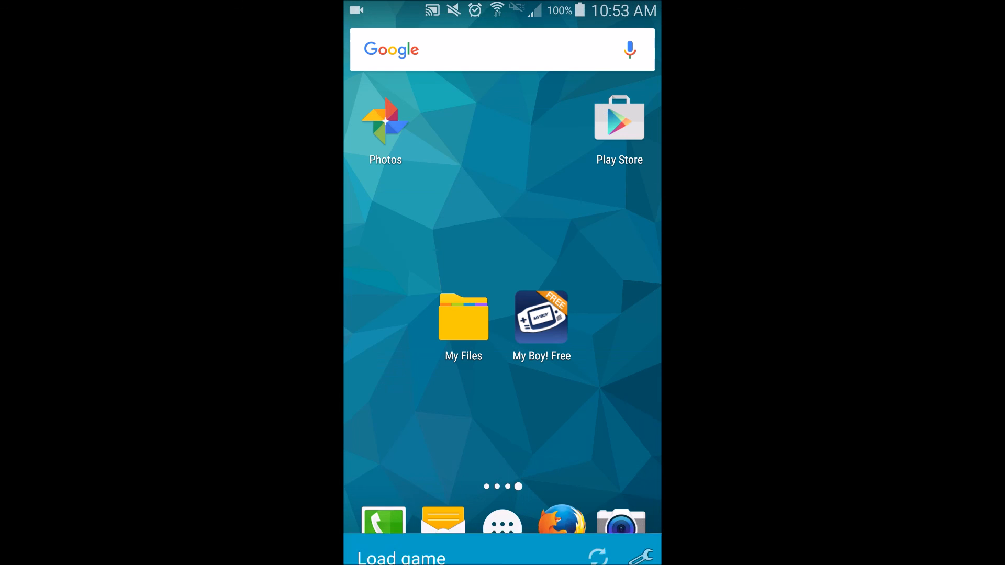